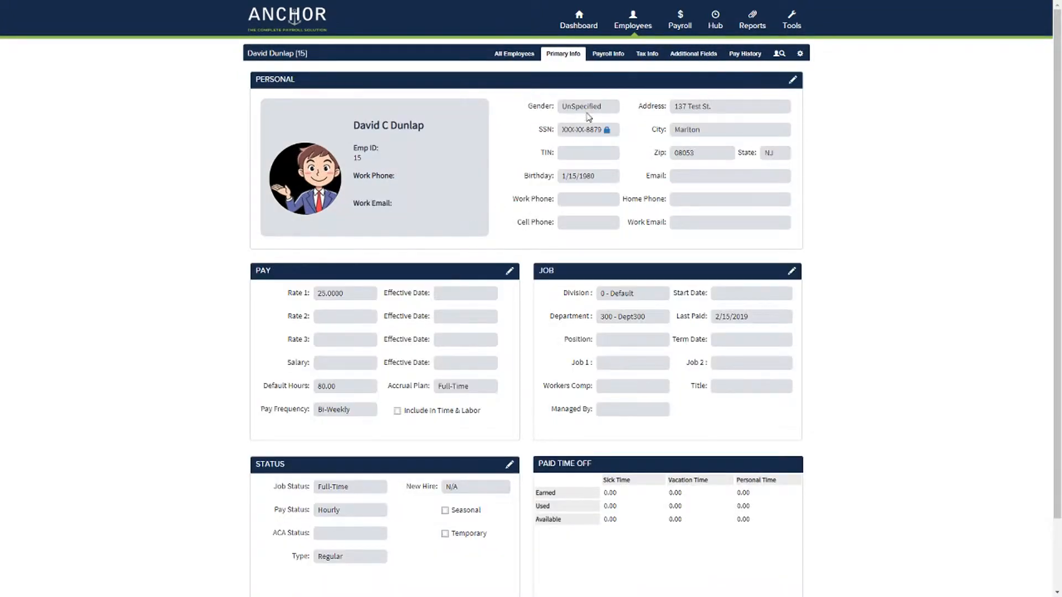
click(607, 53)
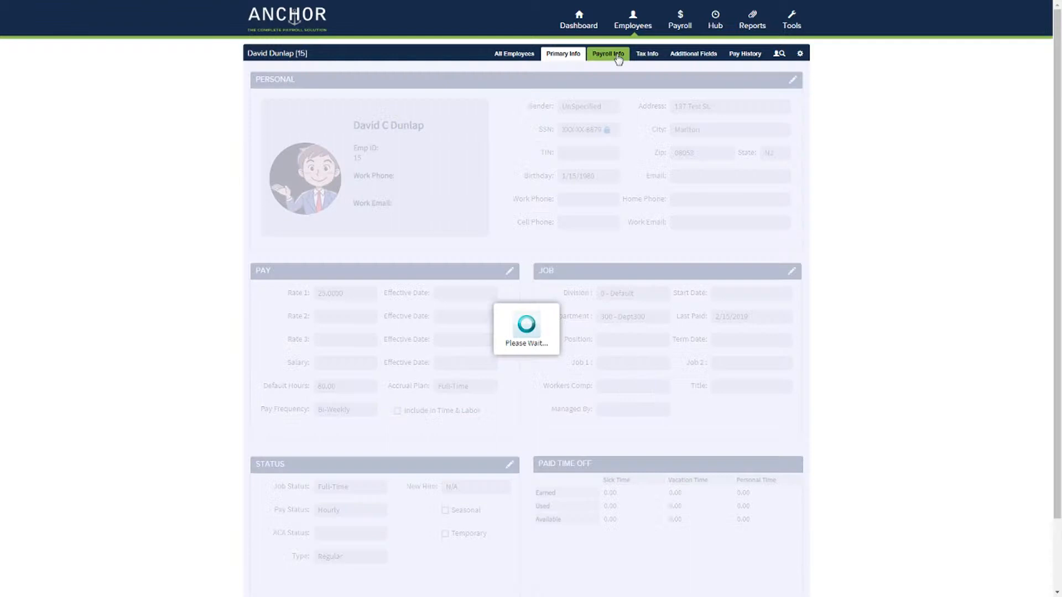
click(607, 53)
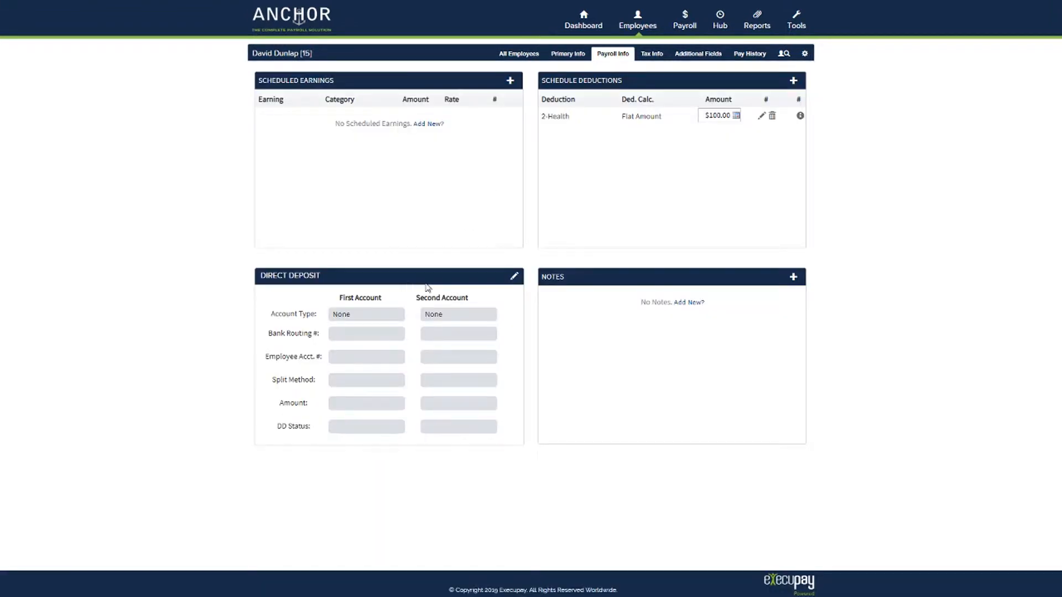
Step: Make the first direct deposit account Checking with routing 123456789 and account 123456
click(514, 276)
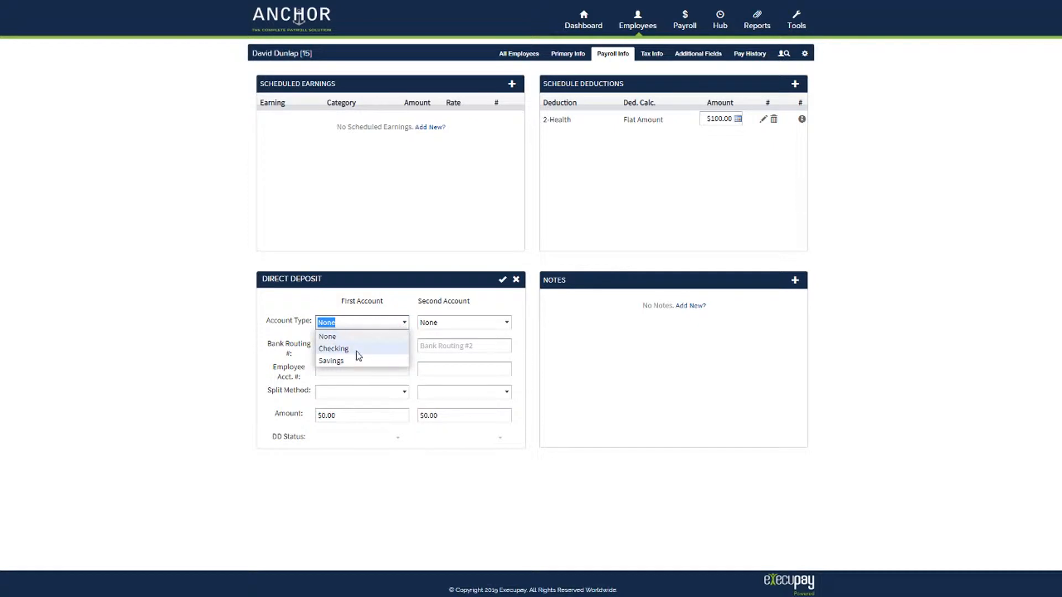
click(332, 349)
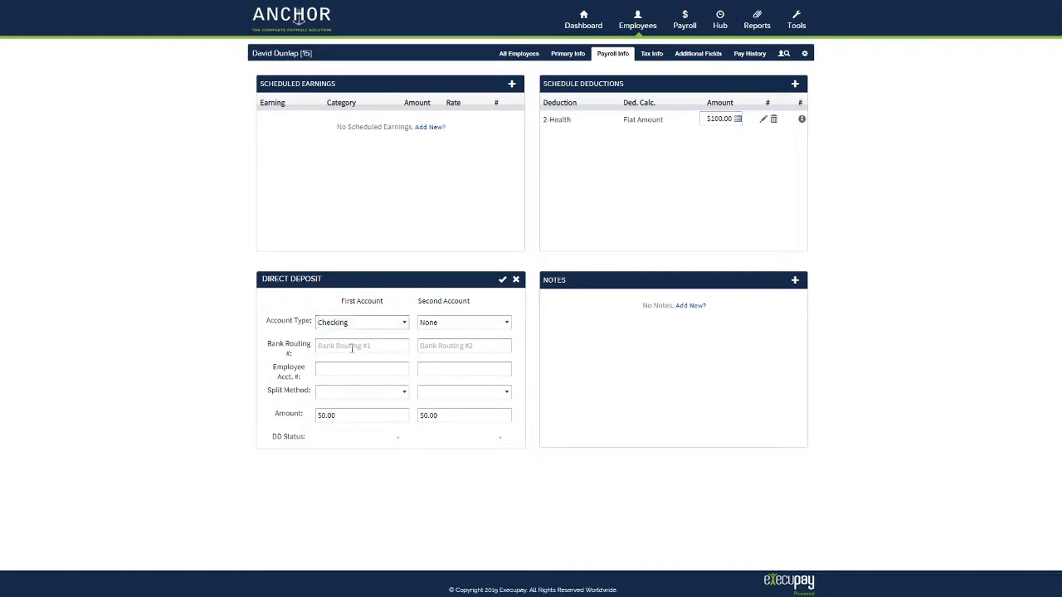
click(360, 345)
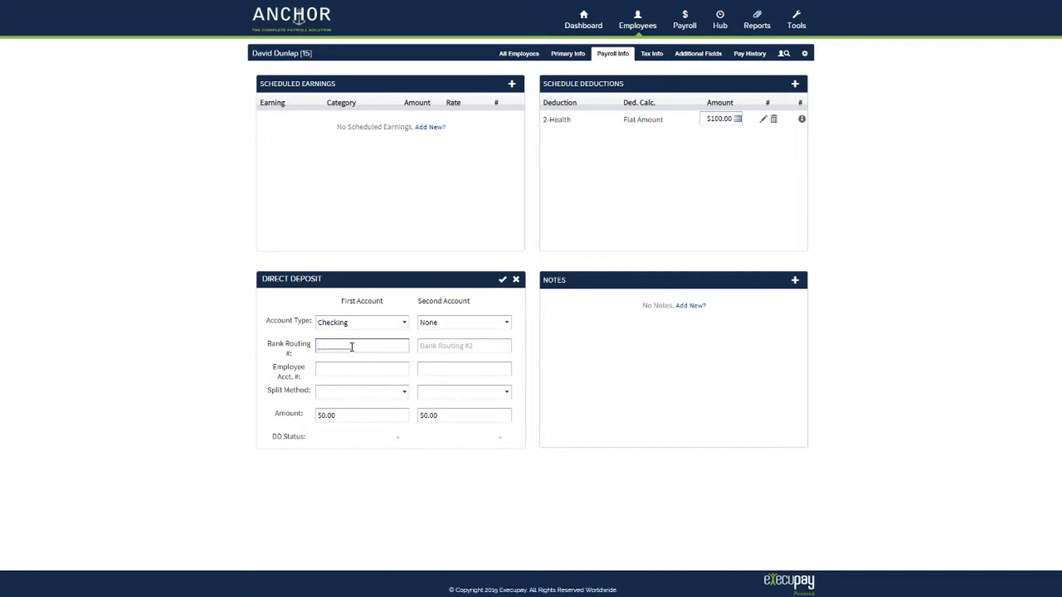
text(123456789)
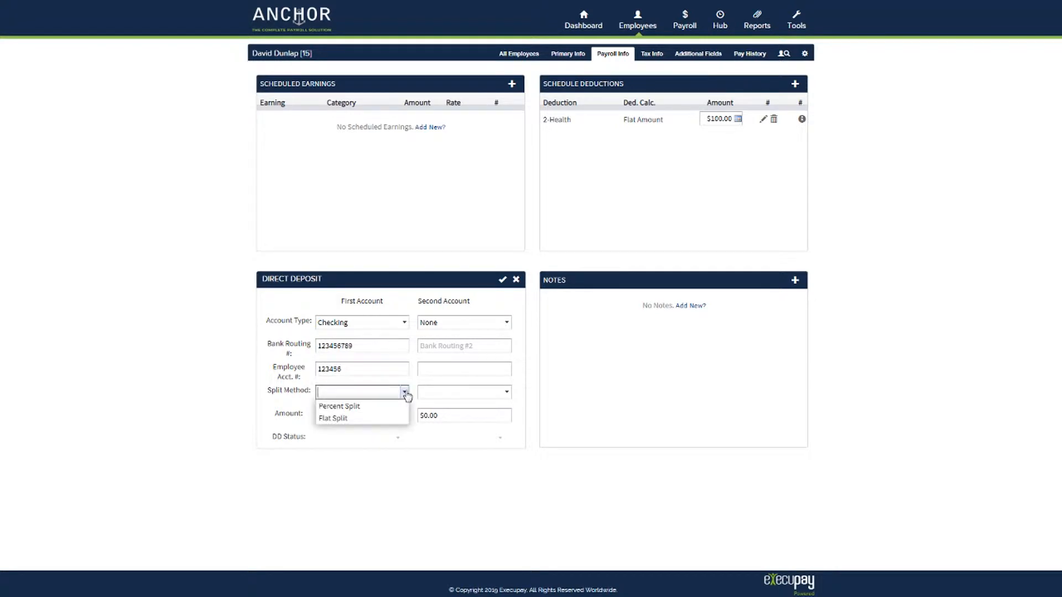
mouse_move(362, 406)
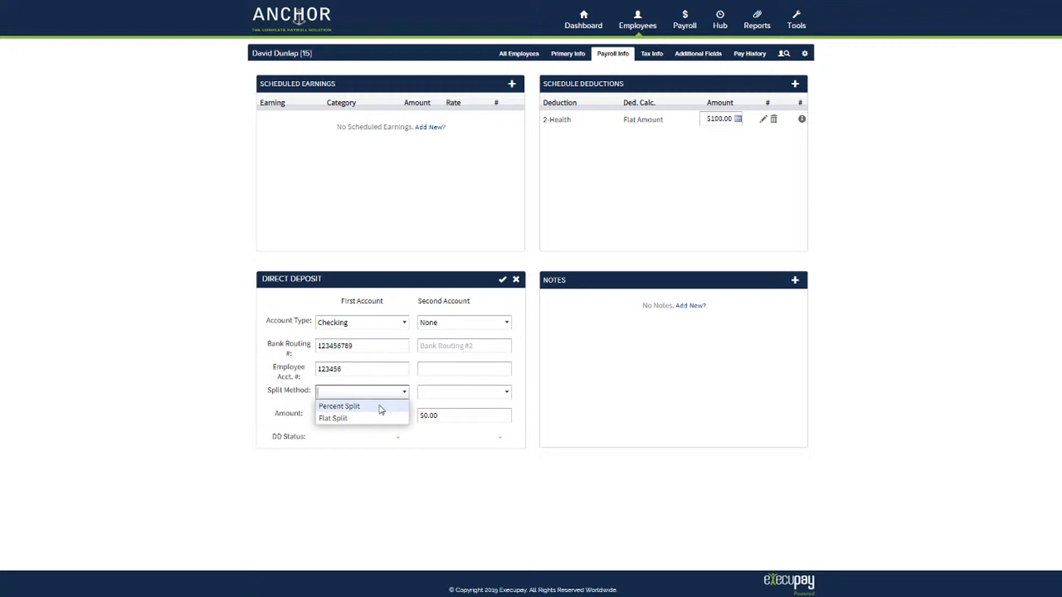
mouse_move(341, 418)
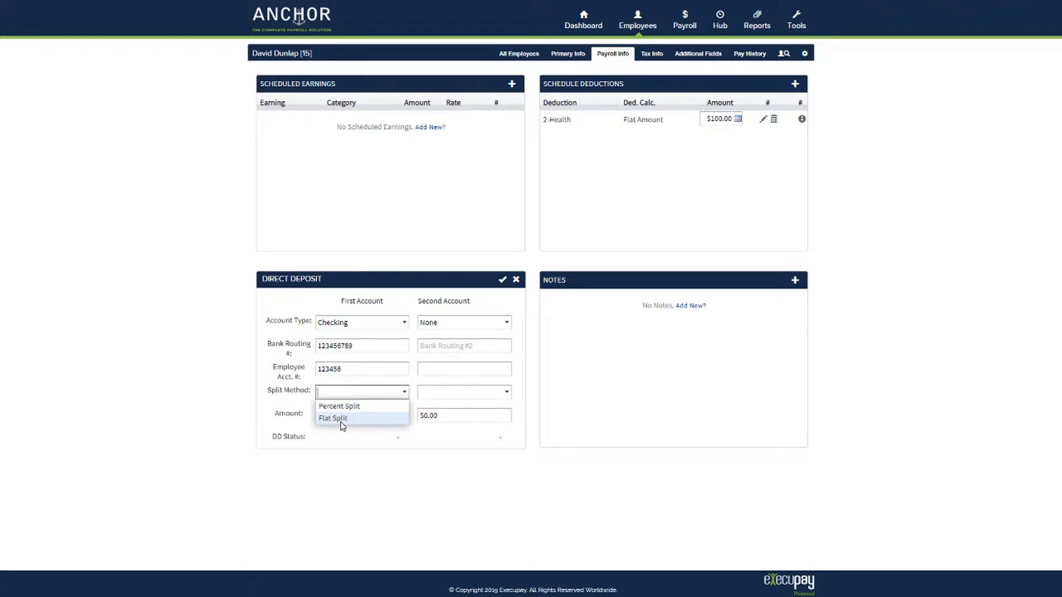
mouse_move(339, 406)
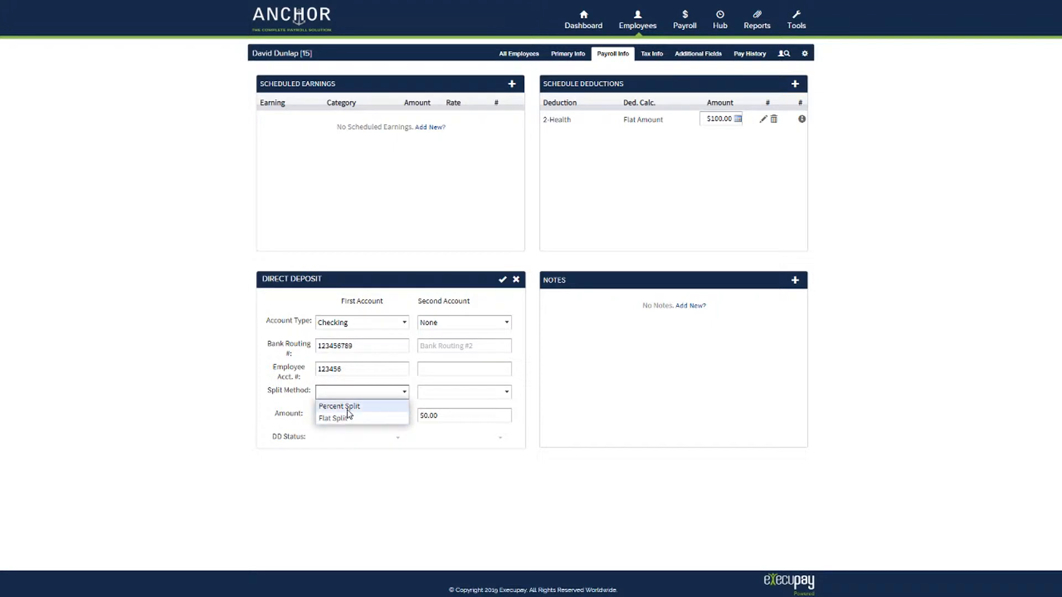
Step: Set the first account's split method to Percent Split, filling 100.00%
click(339, 406)
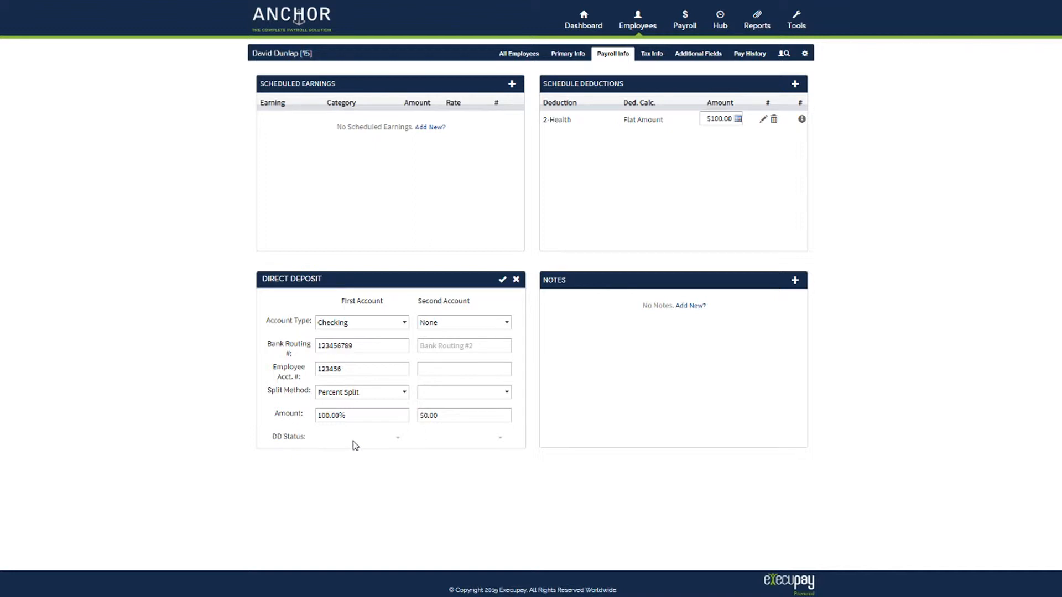
mouse_move(357, 449)
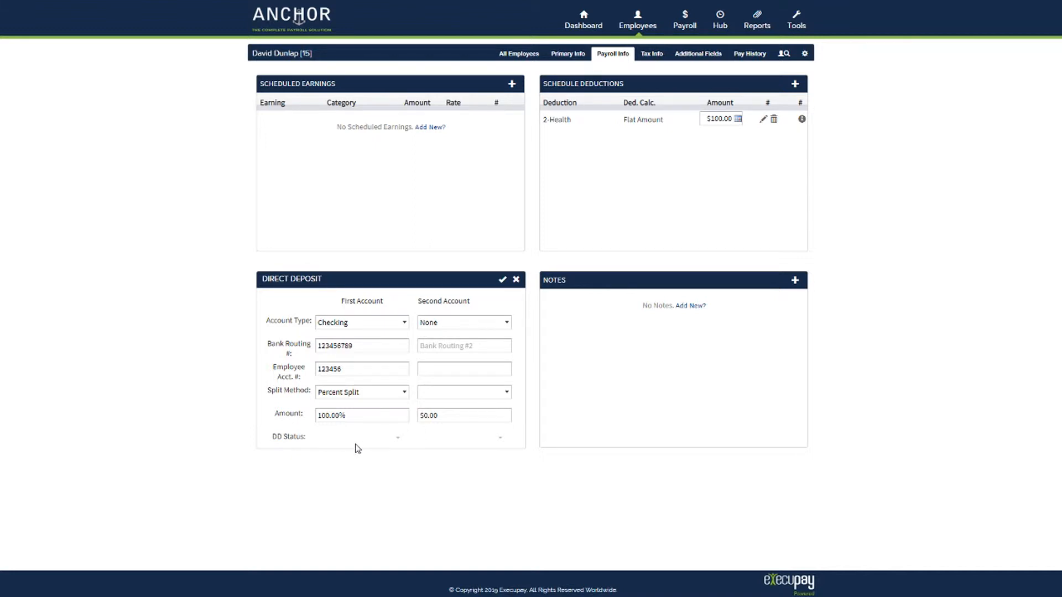
Step: Replace the first account's 100.00% amount with 50.00%
triple_click(361, 415)
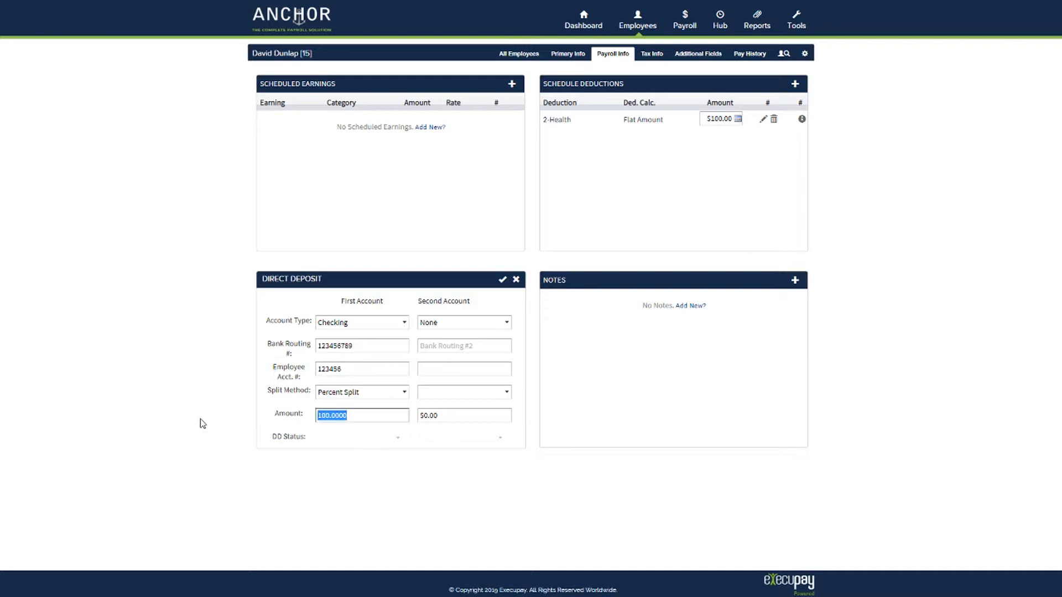
mouse_move(204, 422)
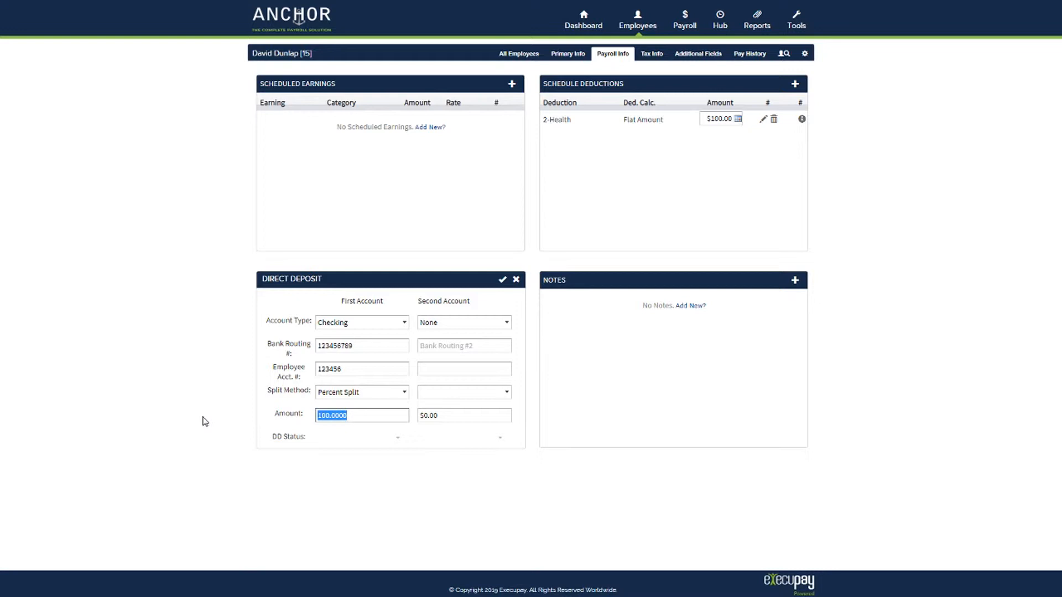
text(50.00%)
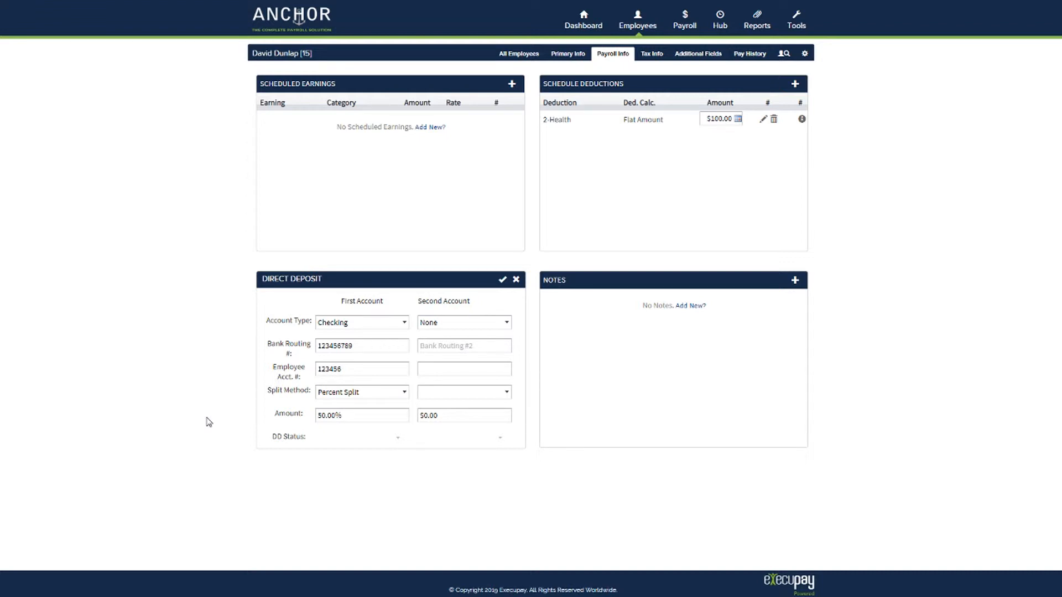
Step: Add a Savings second account with routing 122345678, account 59478 and 100.00% percent split
click(464, 321)
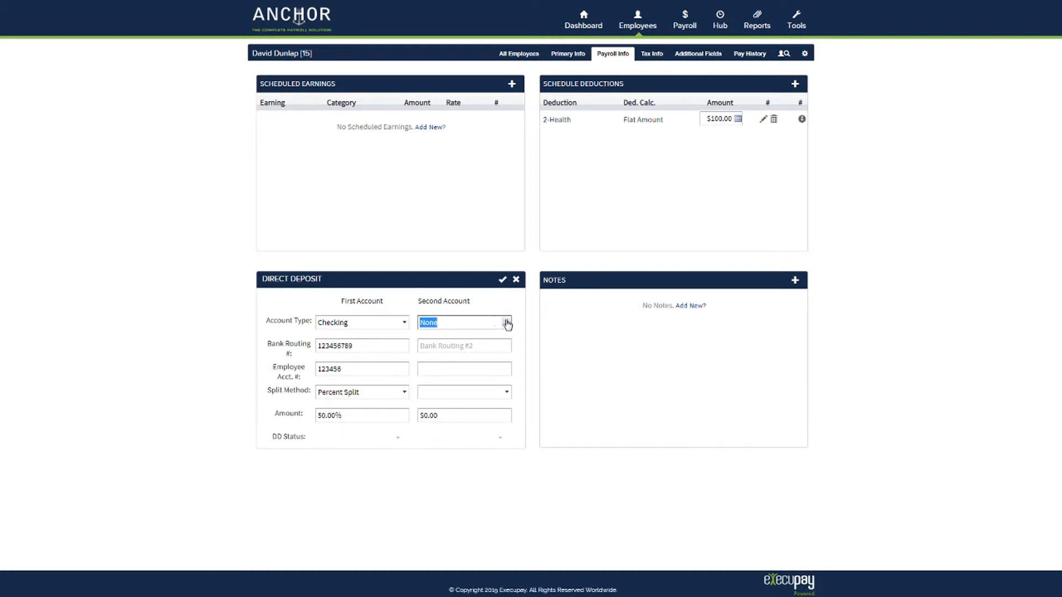
click(464, 322)
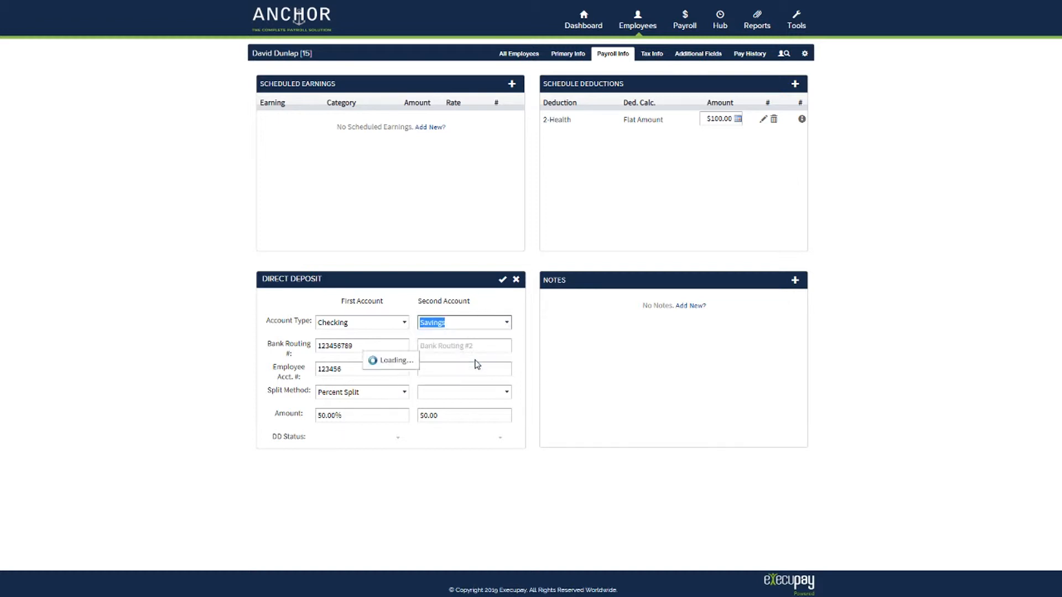
text(122345678)
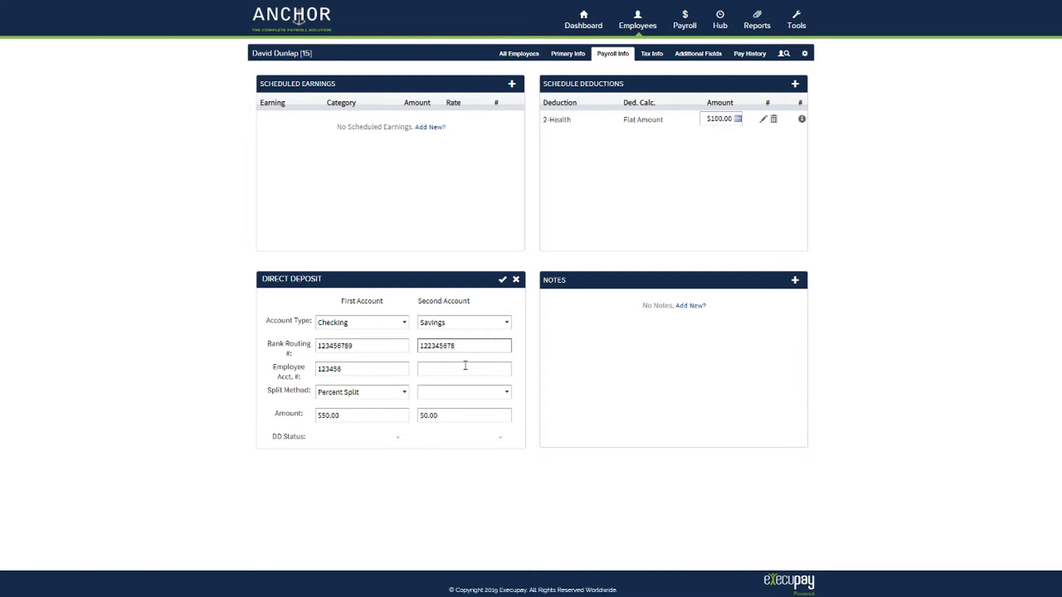
text(59478)
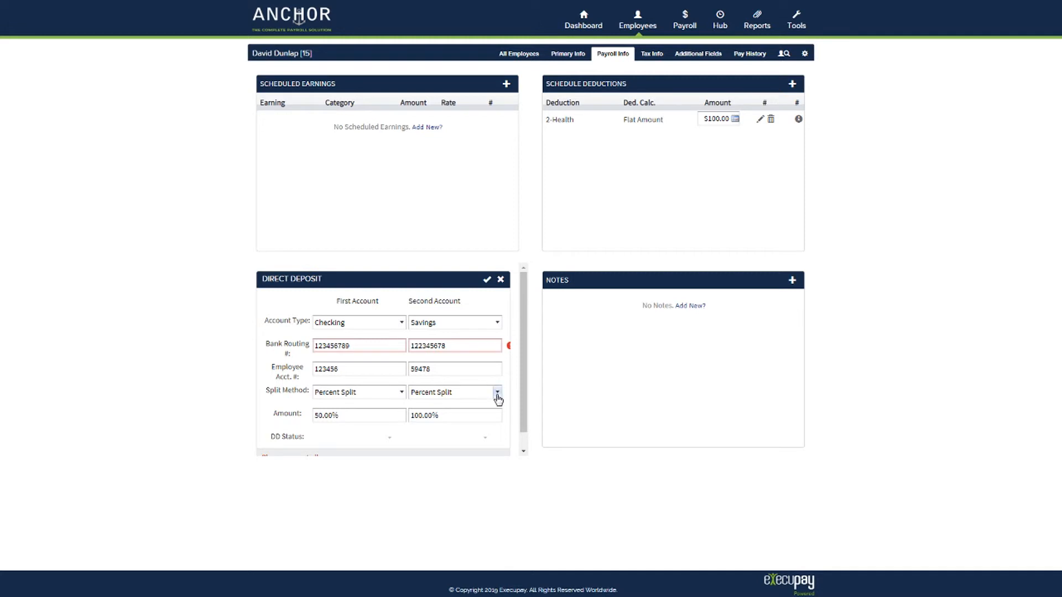
mouse_move(448, 419)
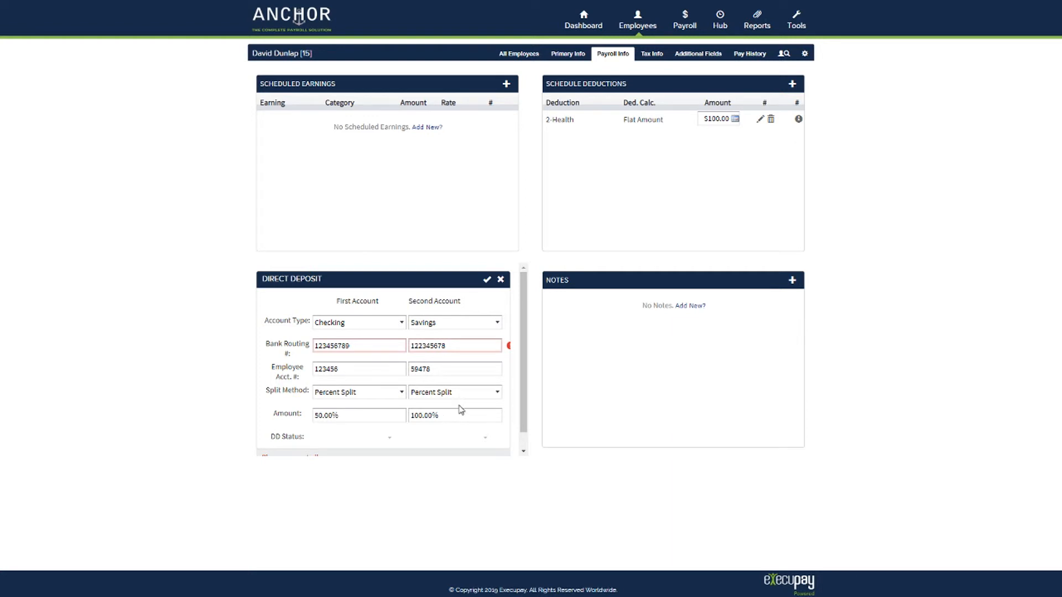
mouse_move(488, 283)
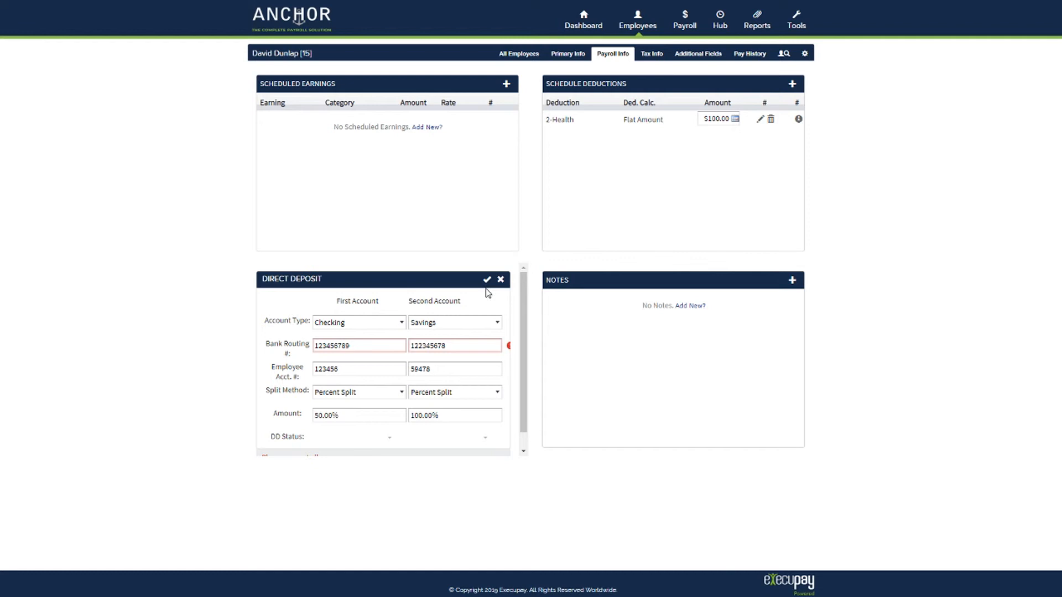
mouse_move(483, 440)
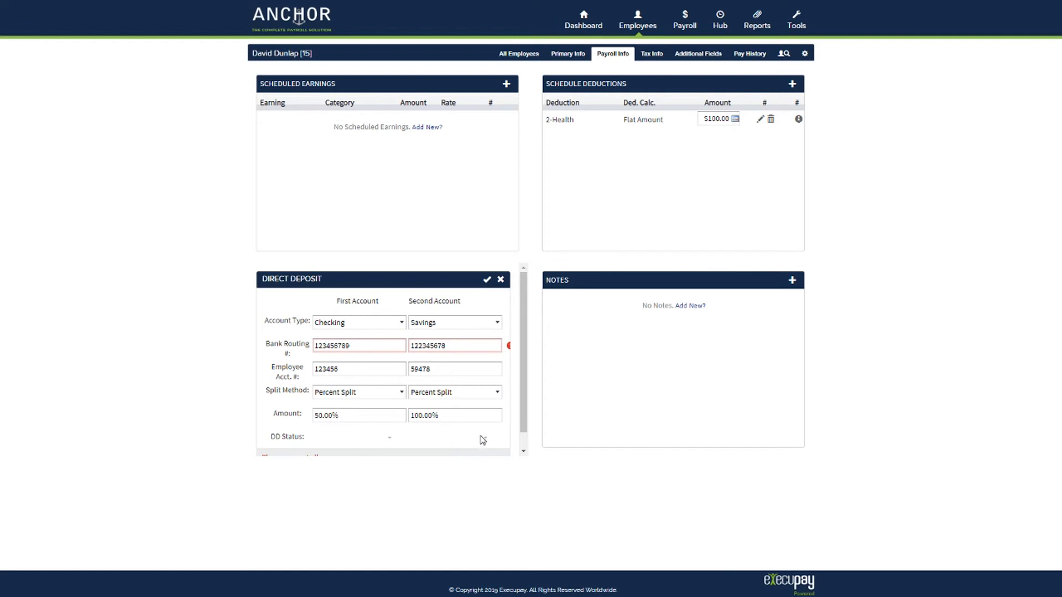